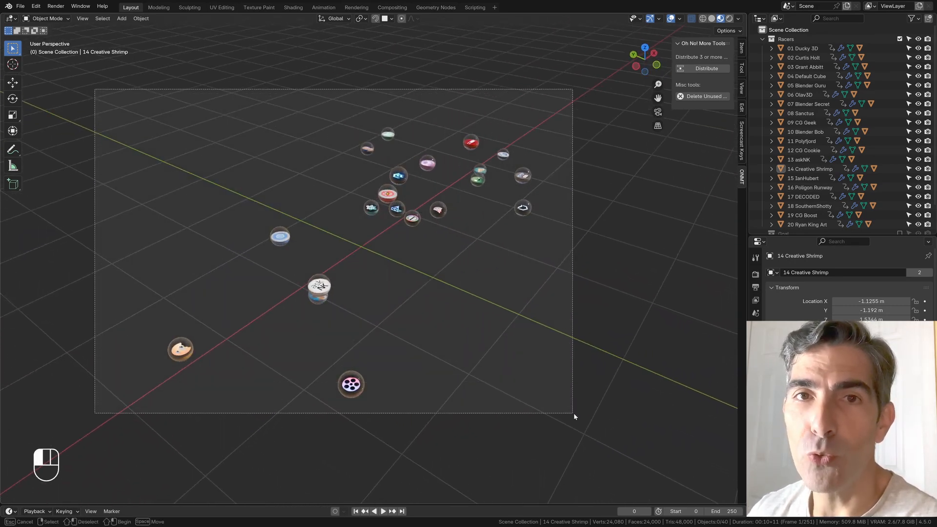
- Select all twenty scattered racer tokens in the viewport
{"action": "left_click", "coordinate": [706, 67]}
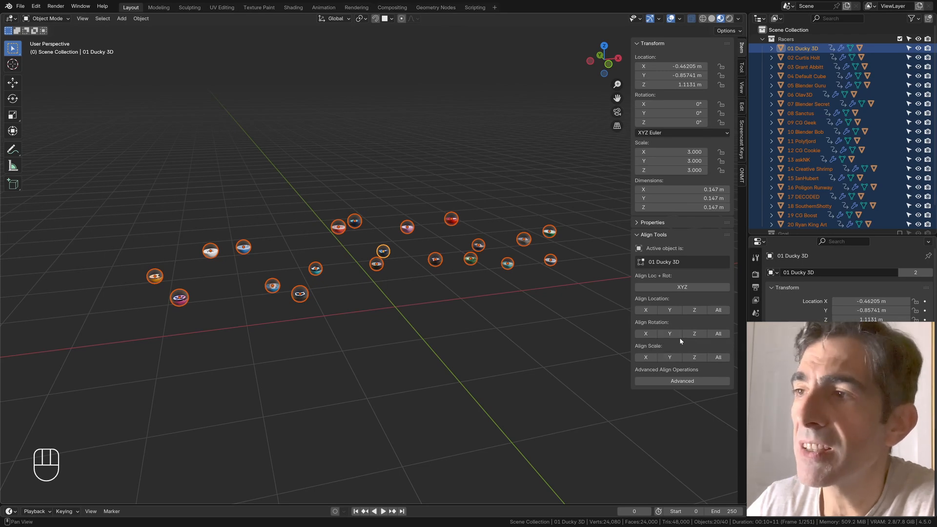
- Browse the installed Align Tools, Distribute and POPOTI Align Helper add-ons
{"action": "key", "text": "r"}
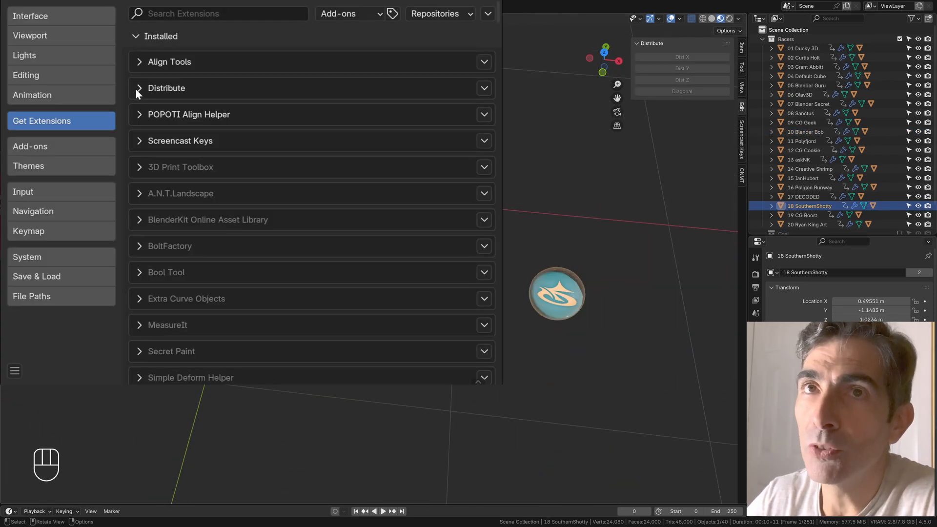
{"action": "left_click", "coordinate": [139, 88]}
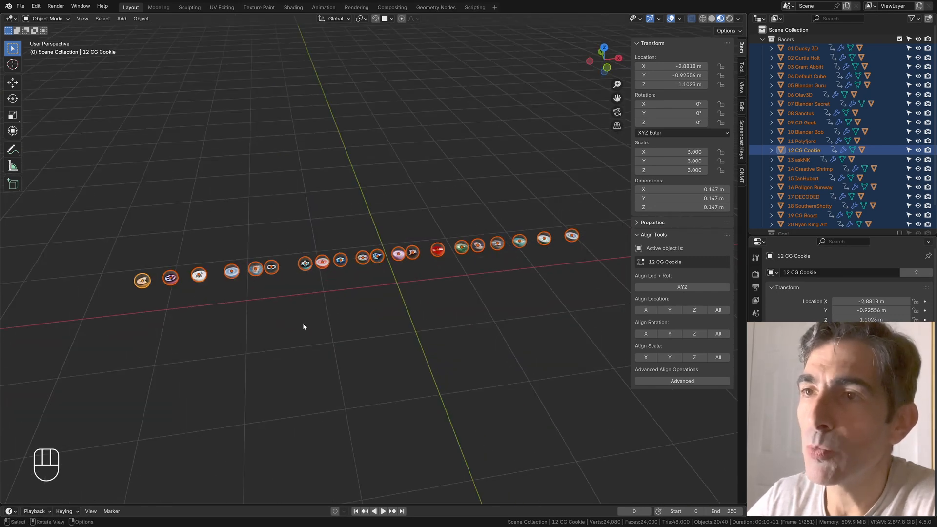
{"action": "mouse_move", "coordinate": [709, 282]}
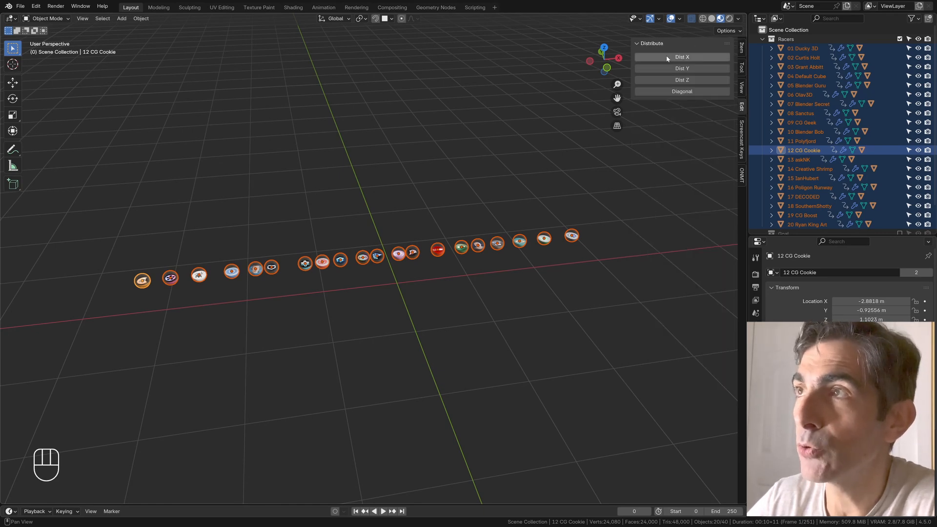
- Spread the tokens evenly along X with Dist X, then return to the scattered layout
{"action": "left_click", "coordinate": [681, 57]}
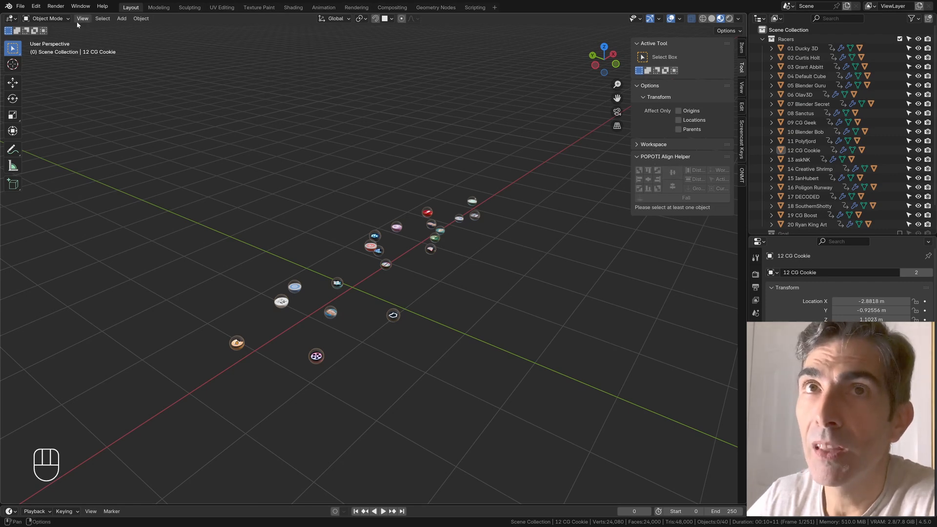
- Select all tokens via the Edit menu and gather them with a POPOTI align-by-view option
{"action": "left_click", "coordinate": [35, 6]}
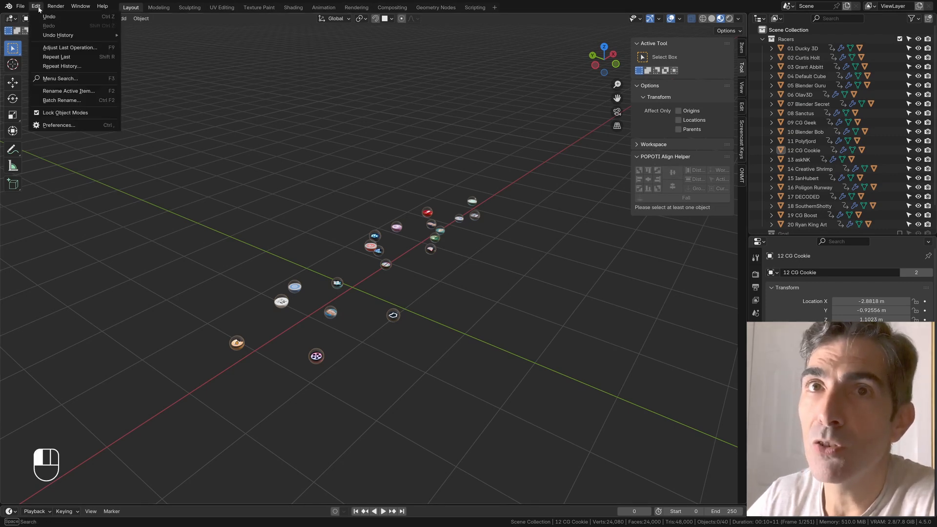
{"action": "left_click", "coordinate": [59, 125]}
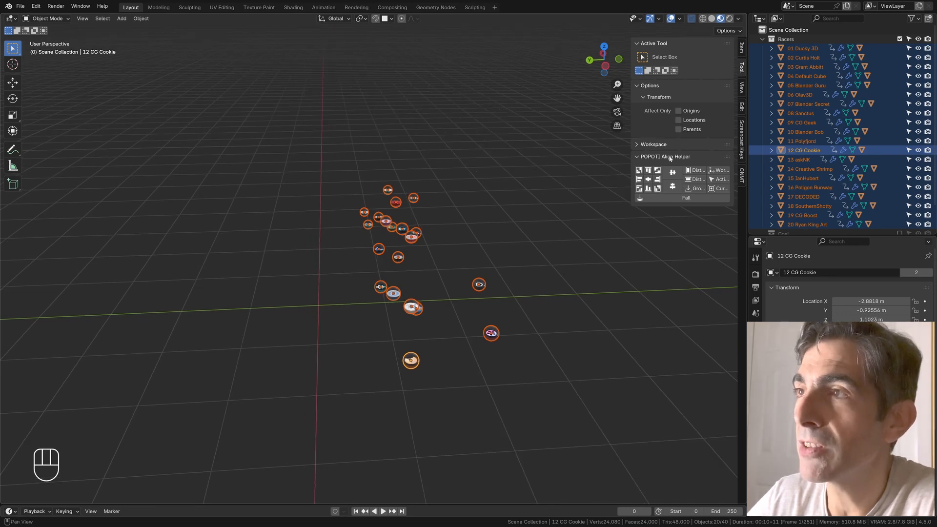
{"action": "mouse_move", "coordinate": [590, 216]}
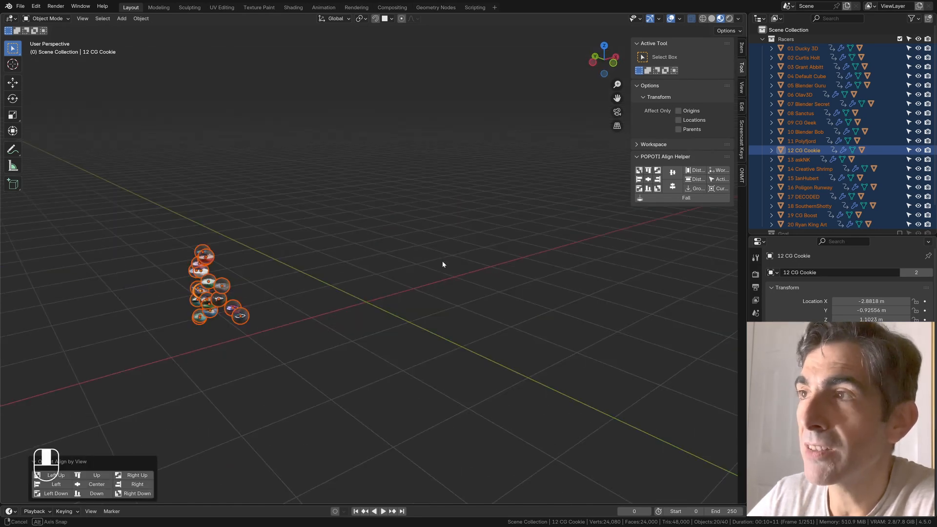
- Undo the gather so the tokens float above a new ground Plane
{"action": "key", "text": "ctrl+z"}
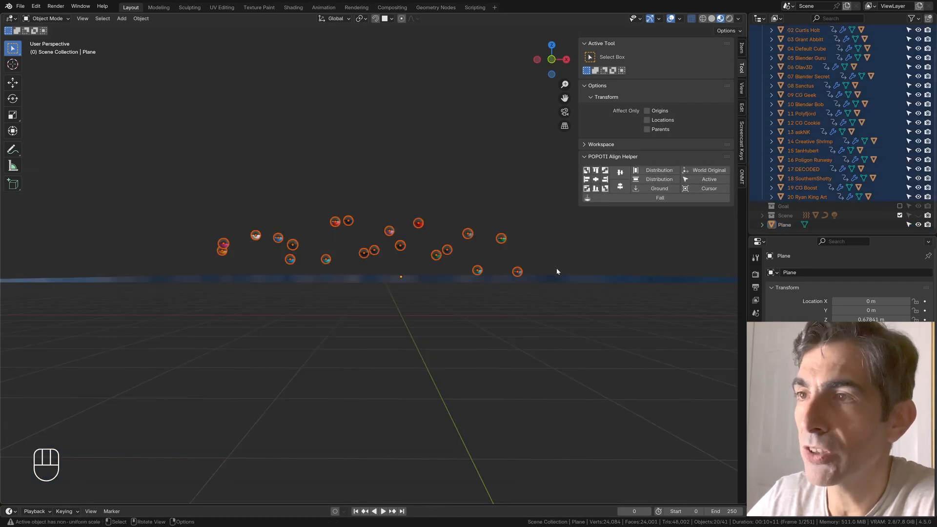
- Ground the tokens onto the Start object with Ground Plane Mode set to Object
{"action": "left_click", "coordinate": [659, 189]}
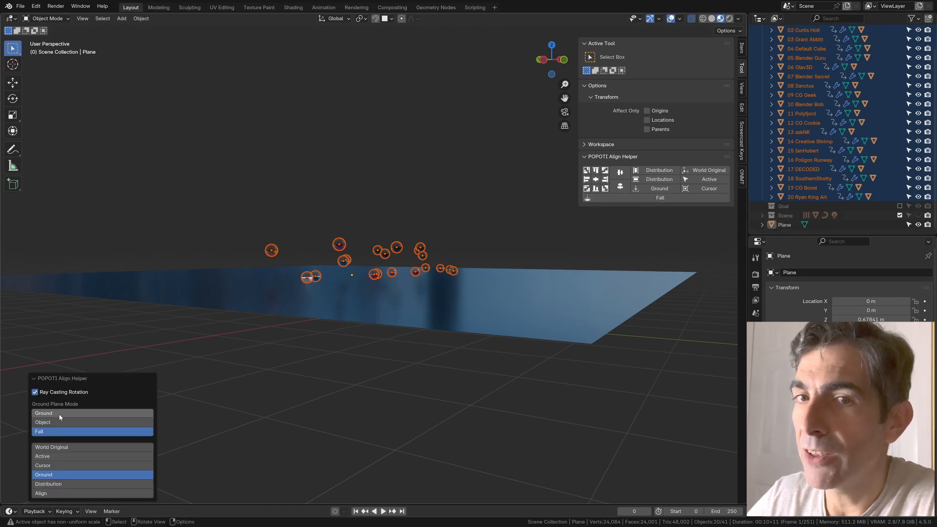
{"action": "left_click", "coordinate": [42, 422]}
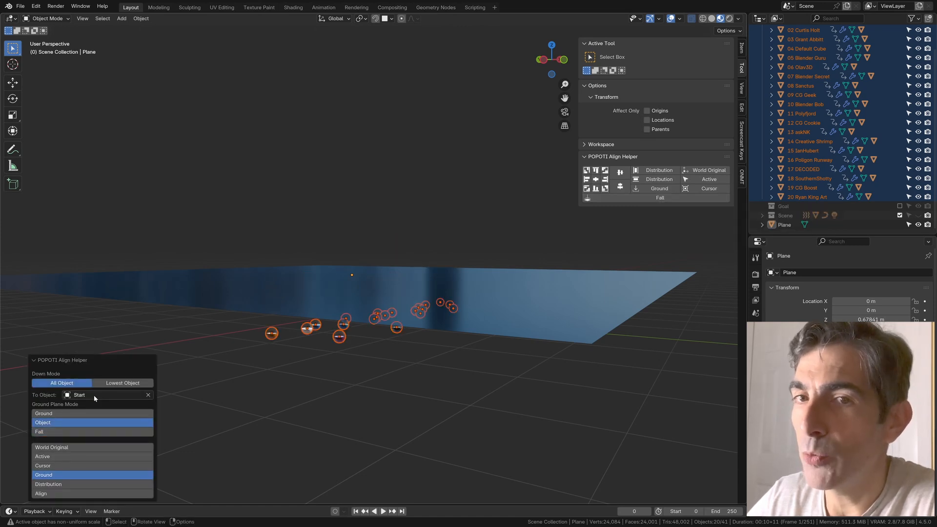
{"action": "left_click", "coordinate": [107, 394]}
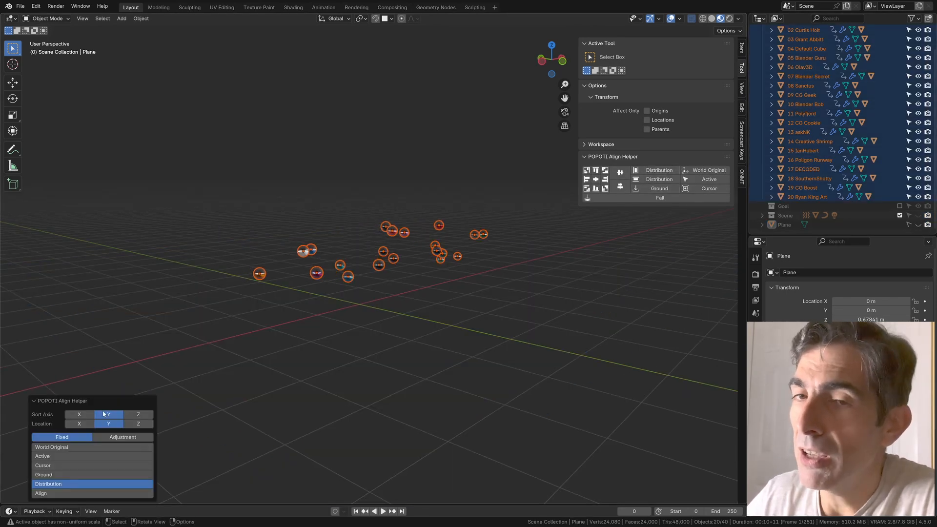
- Distribute the tokens with Sort Axis Y and Location X into one evenly spaced row
{"action": "left_click", "coordinate": [78, 414]}
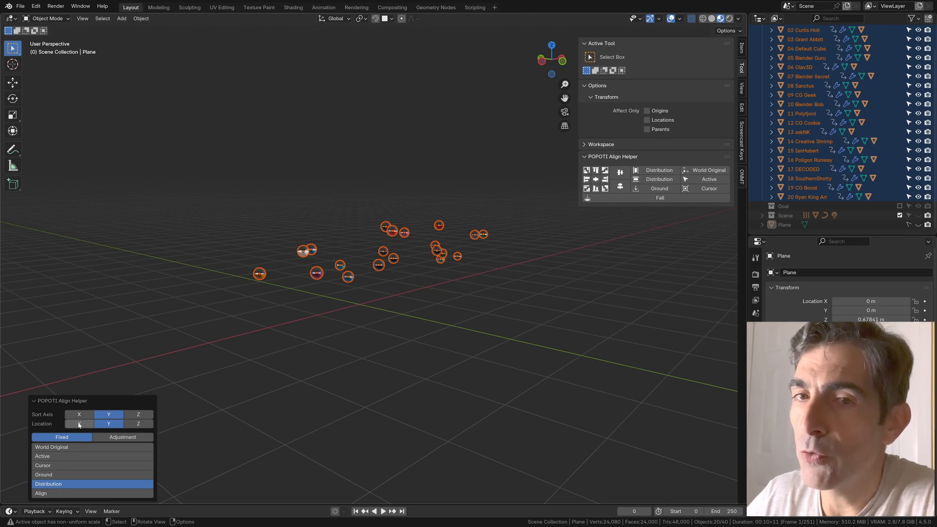
{"action": "mouse_move", "coordinate": [78, 424]}
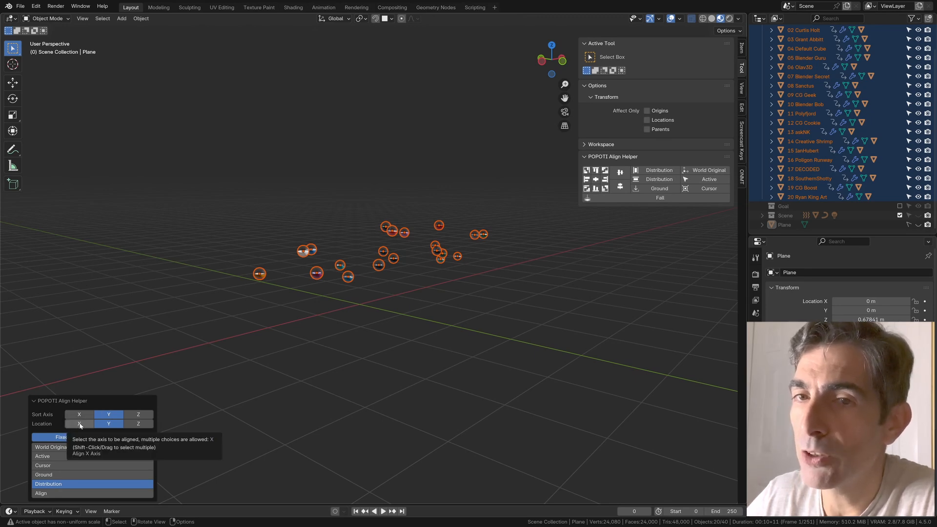
{"action": "left_click", "coordinate": [79, 423]}
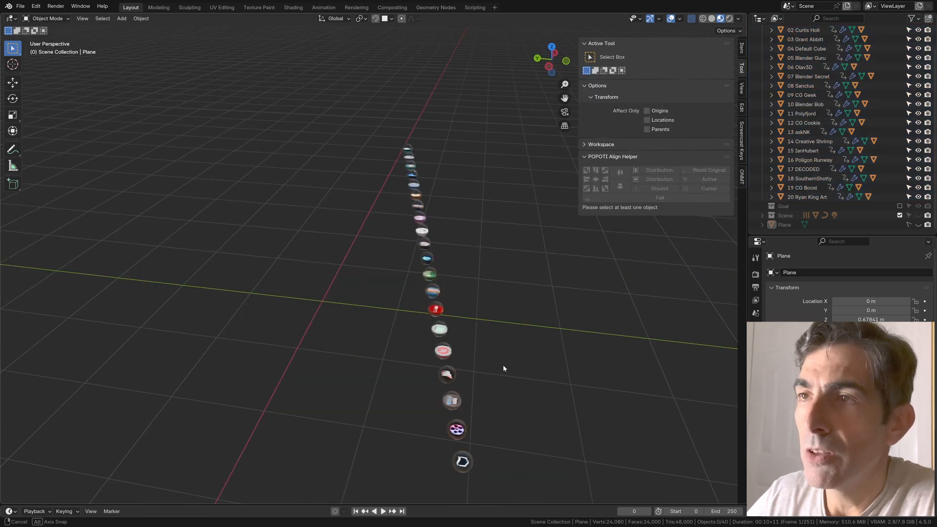
{"action": "left_click_drag", "start_coordinate": [504, 368], "coordinate": [431, 308]}
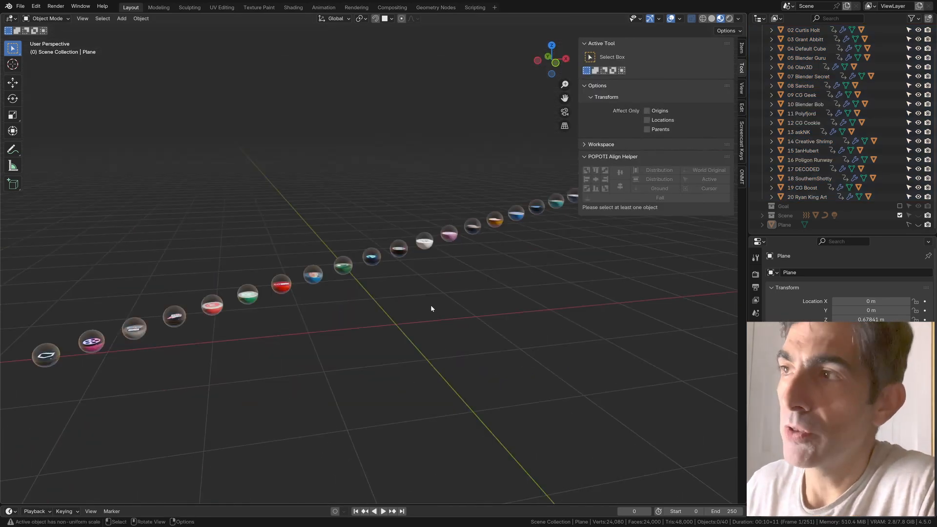